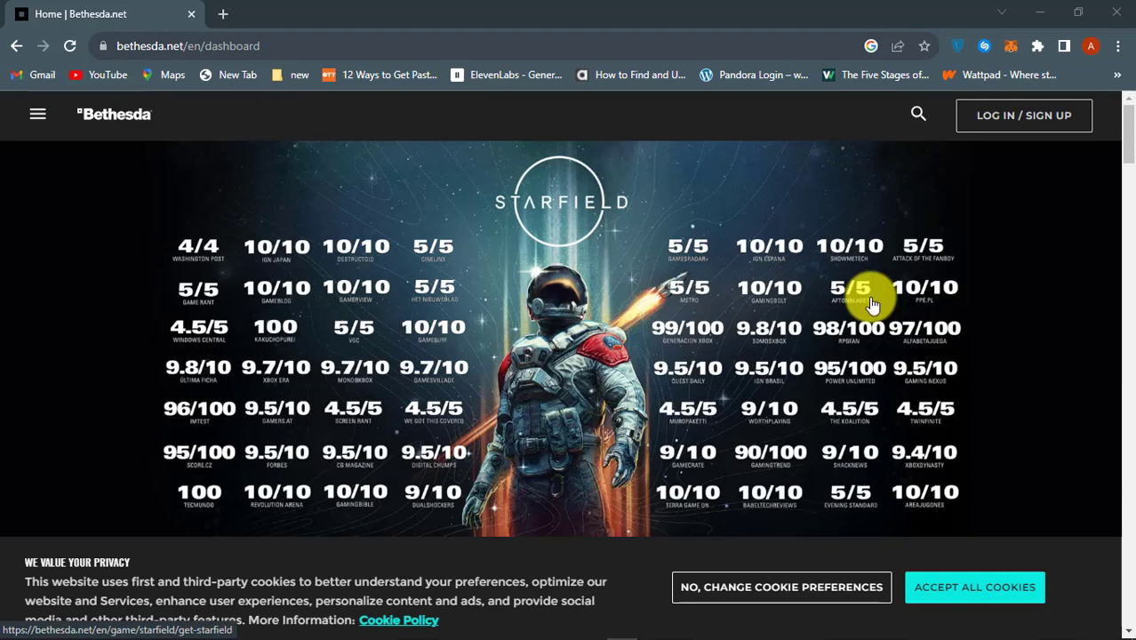
mouse_move(878, 310)
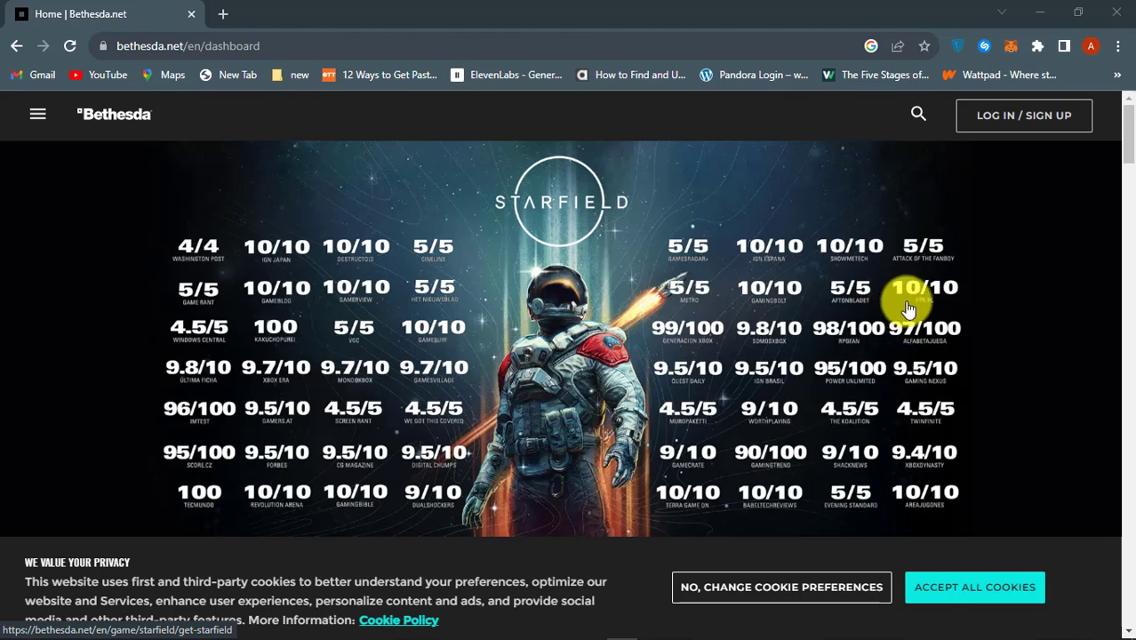
mouse_move(1006, 189)
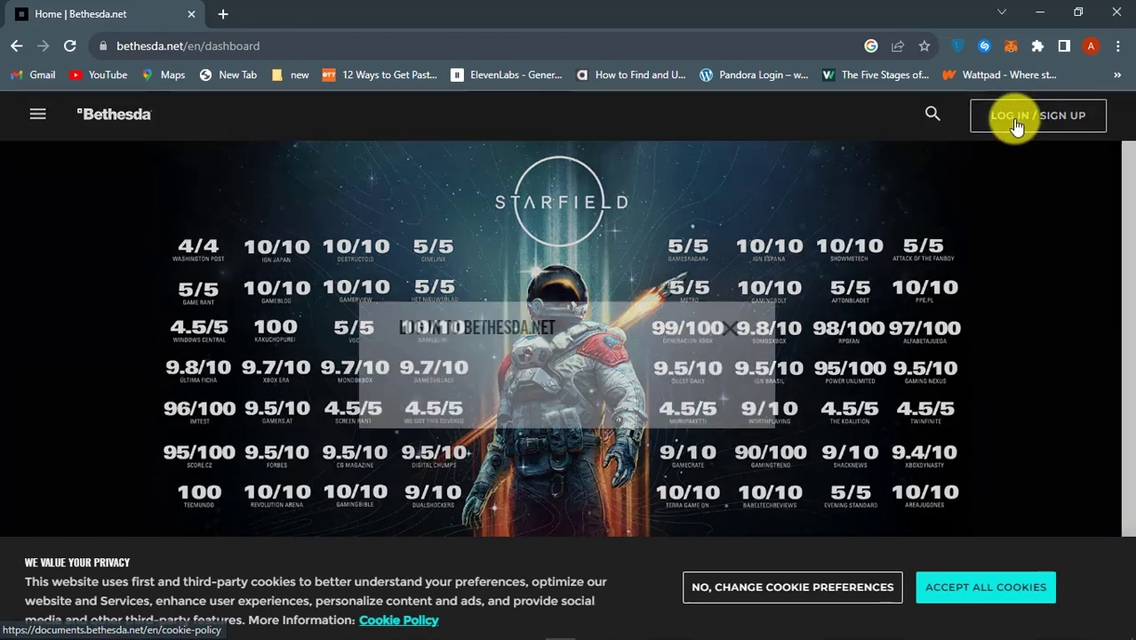
Request a username-recovery email for the account's email address from the log-in form.
click(1038, 116)
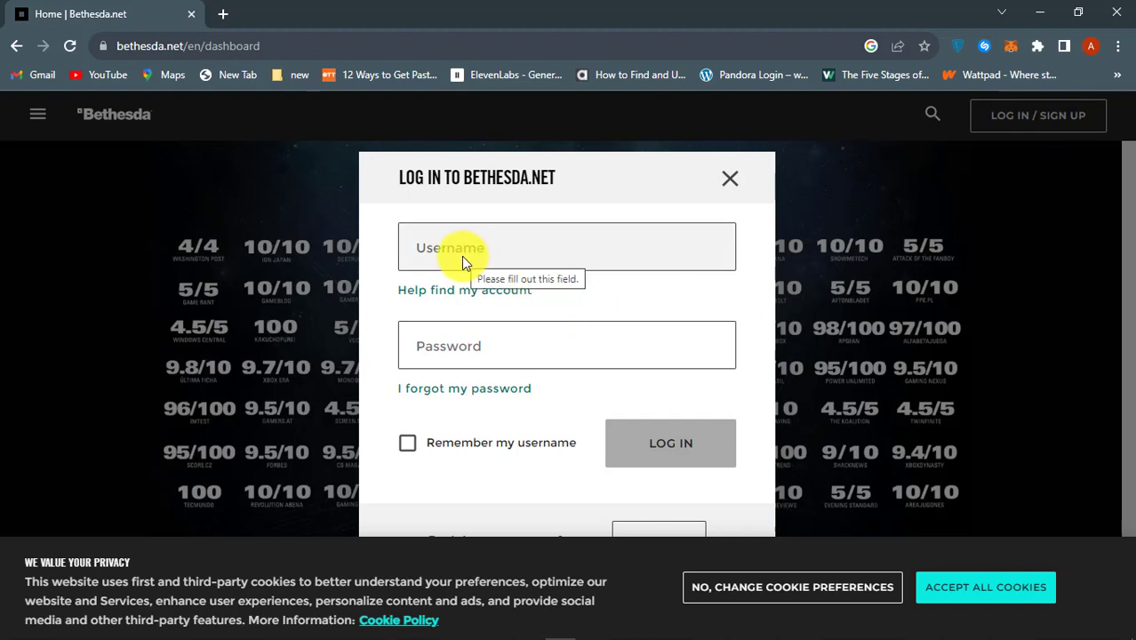
click(671, 443)
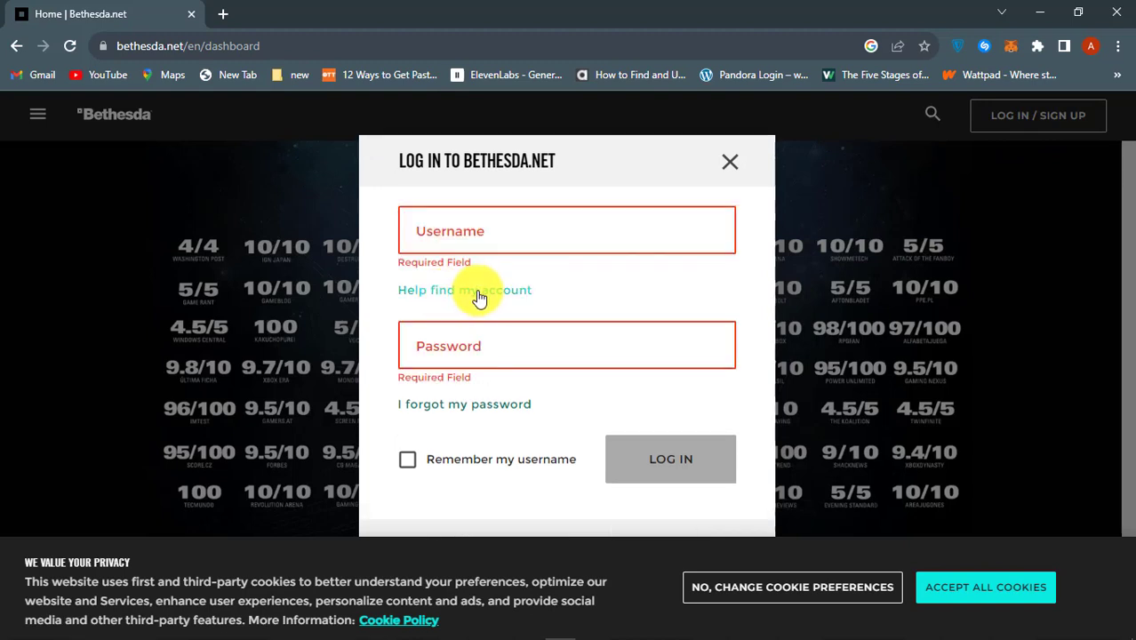
mouse_move(473, 297)
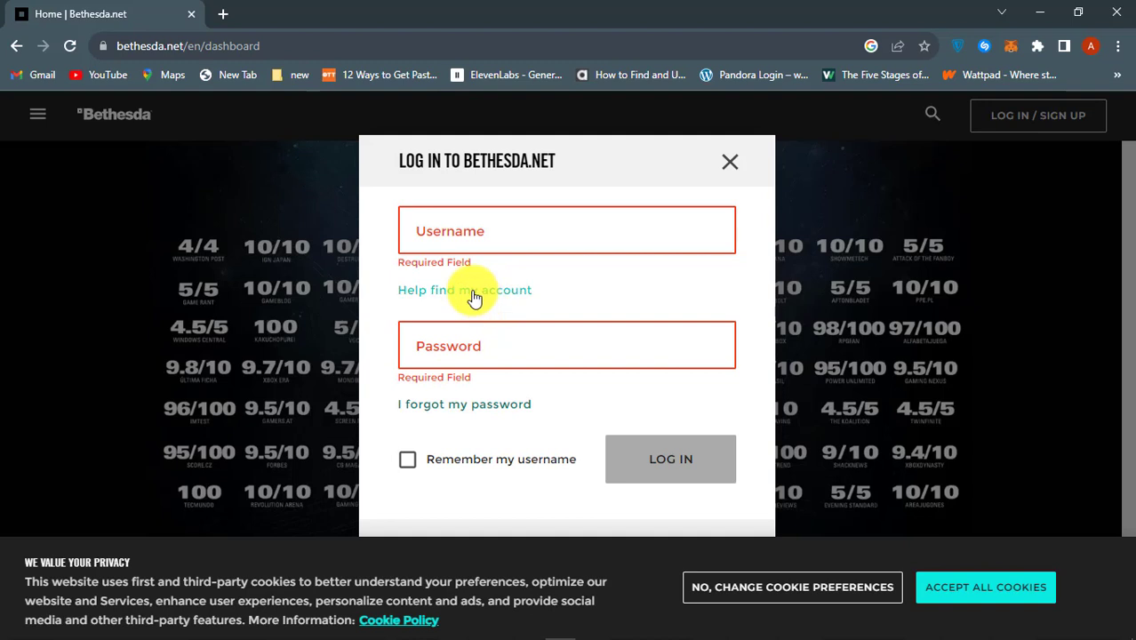
click(466, 290)
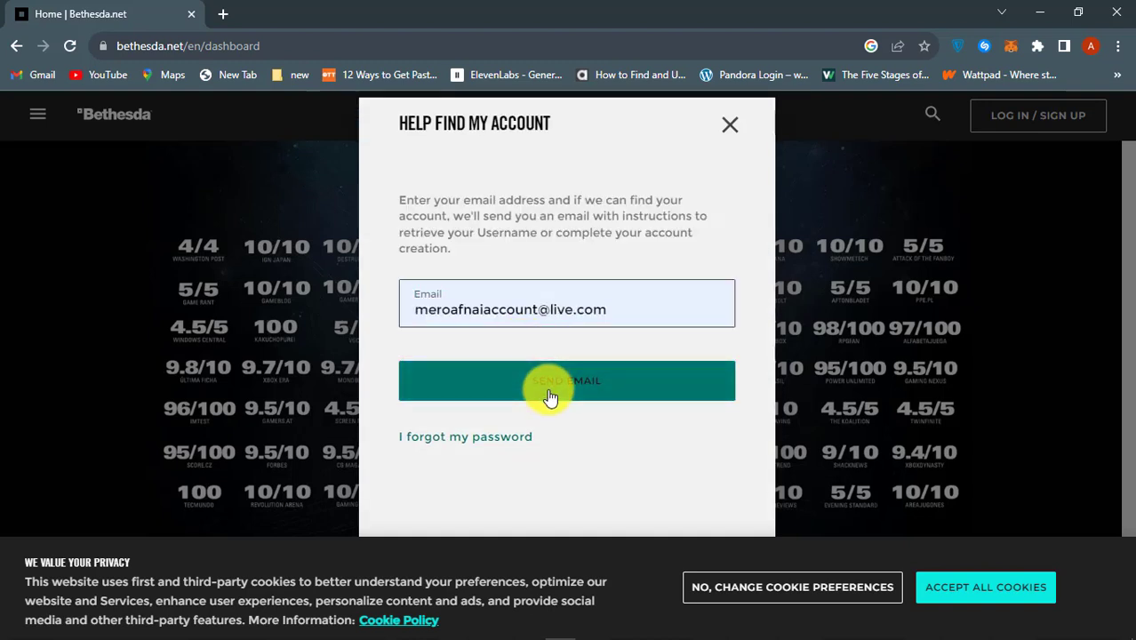
click(565, 380)
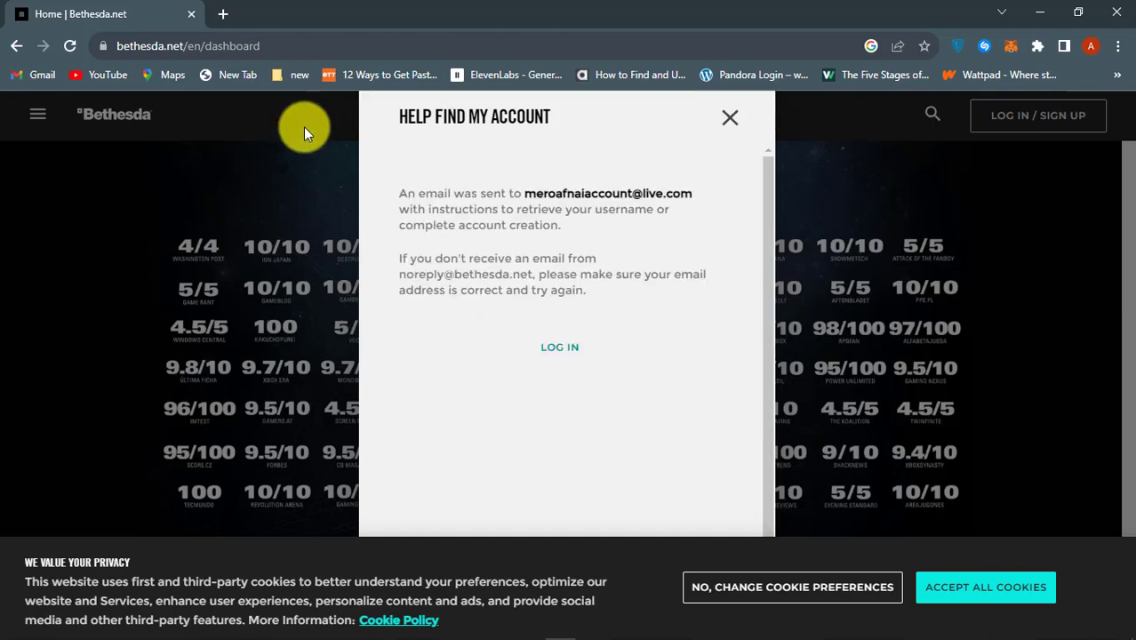
Read and copy the retrieved username from the Outlook inbox, then return to Bethesda.net.
click(302, 14)
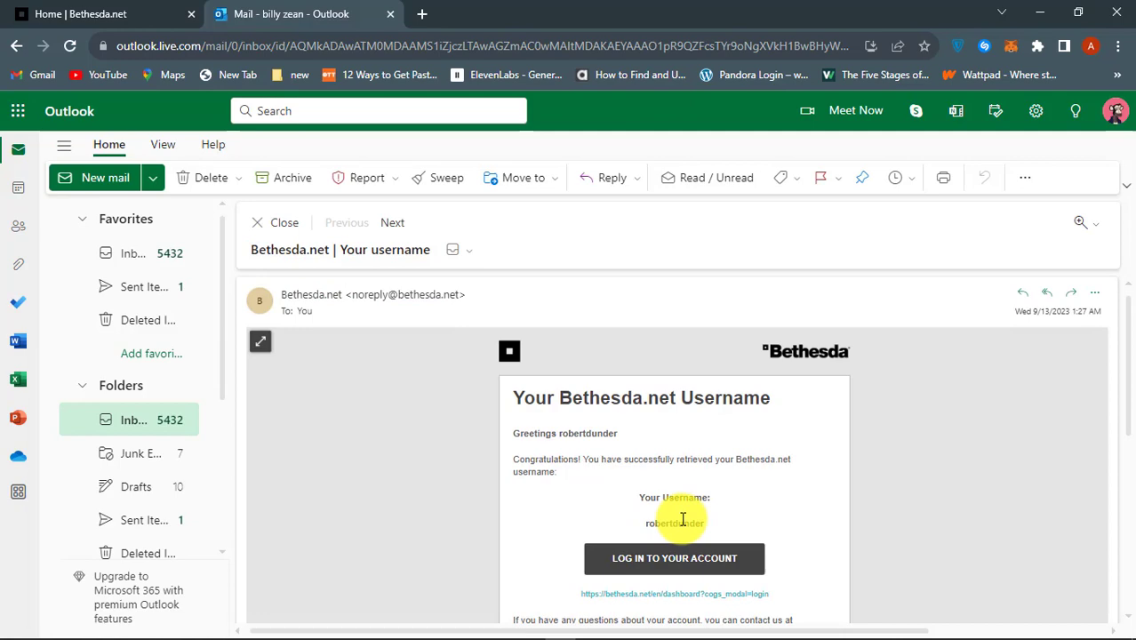
double_click(674, 522)
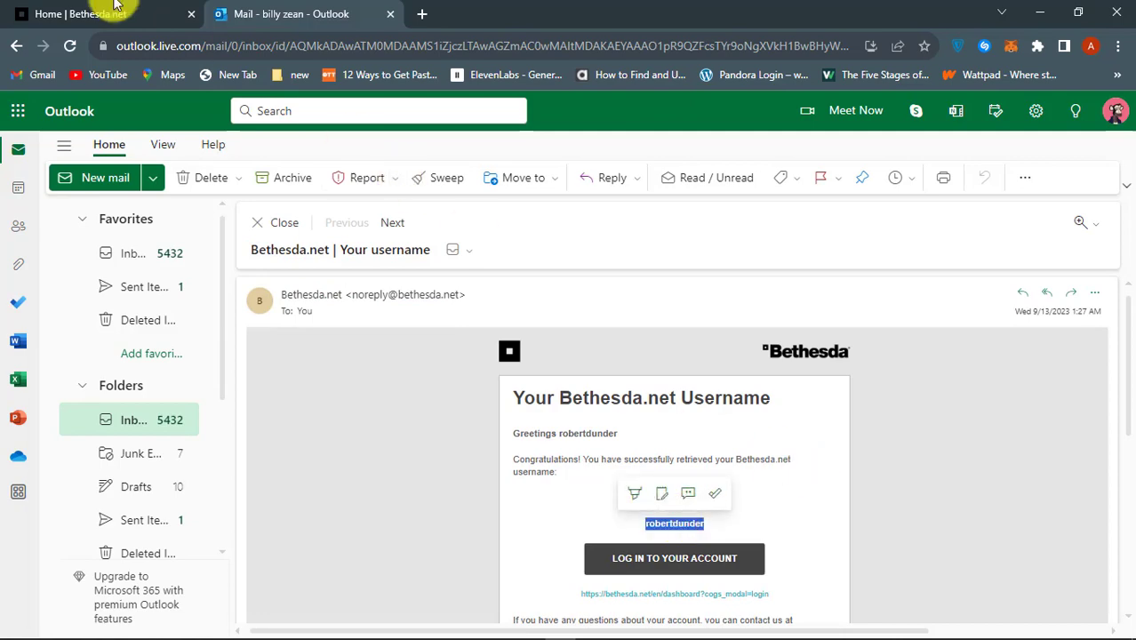
click(98, 14)
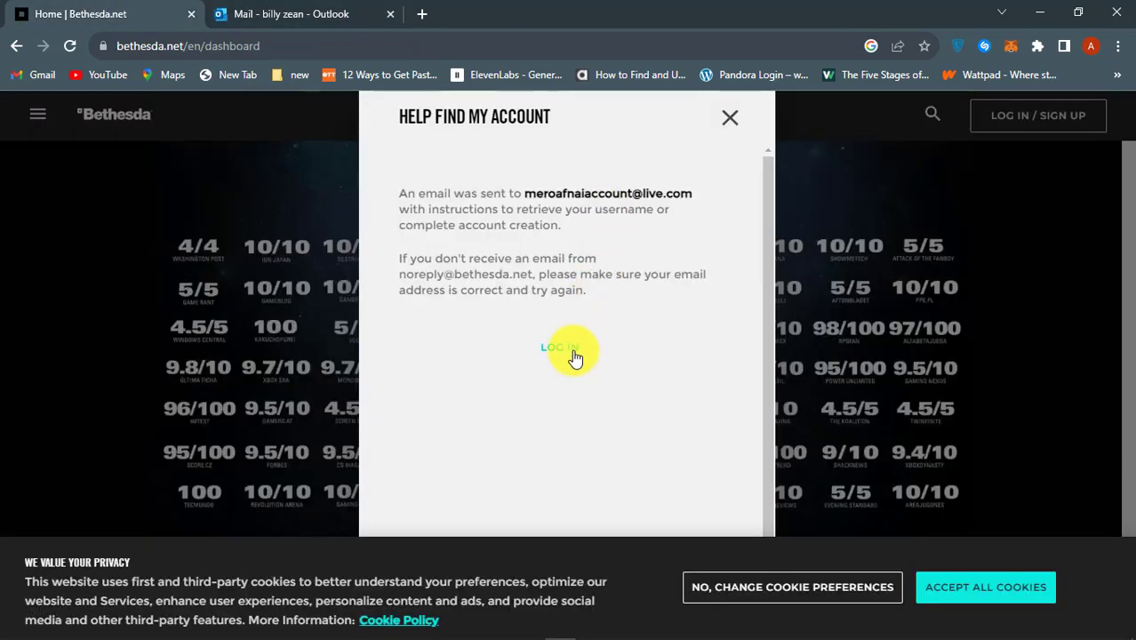
Send a password-reset email for the recovered username and follow its RESET MY PASSWORD link.
click(559, 347)
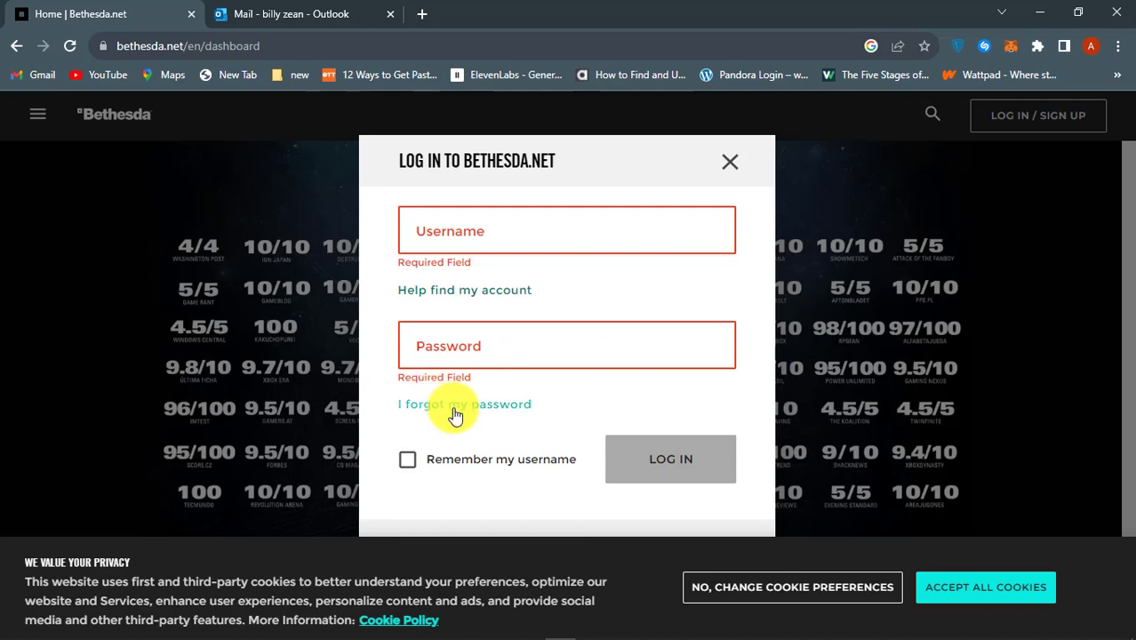
click(290, 14)
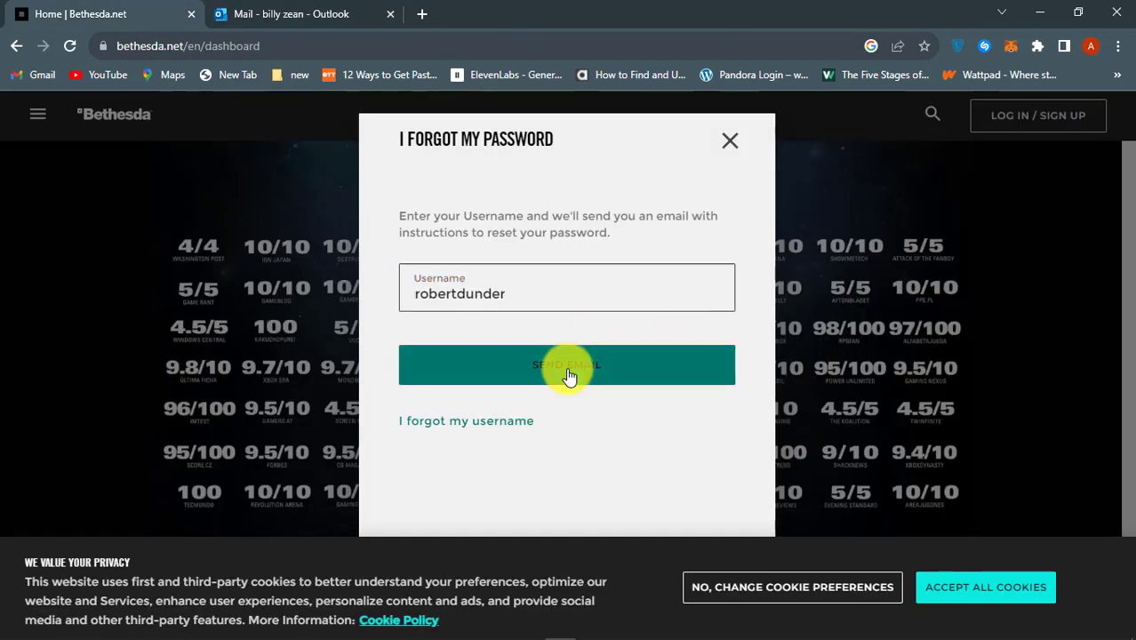
click(567, 364)
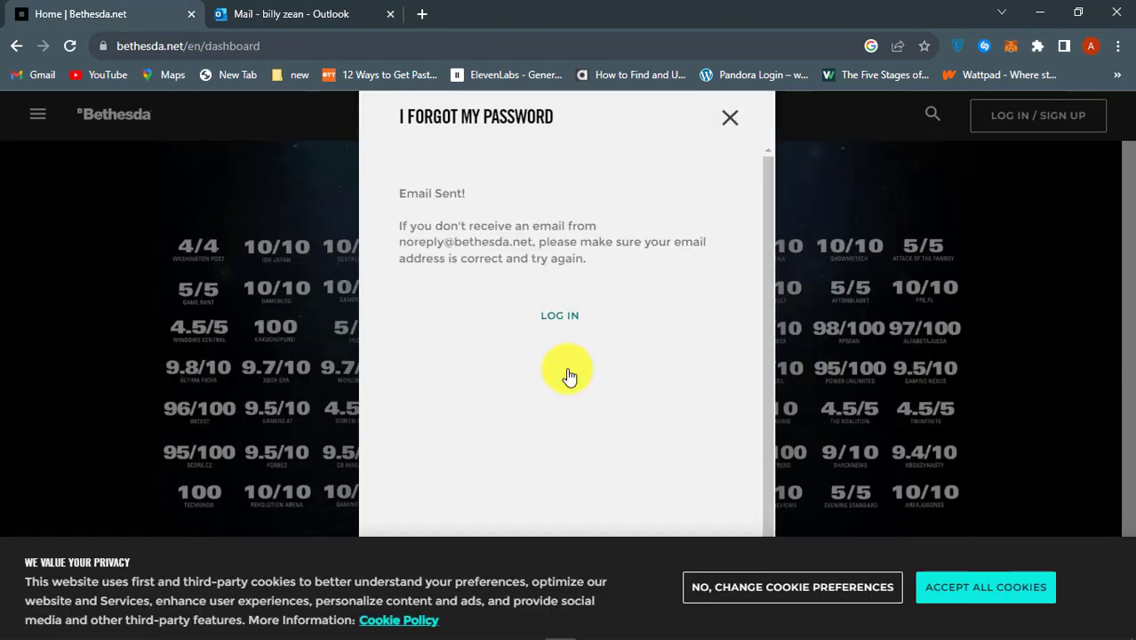
click(302, 15)
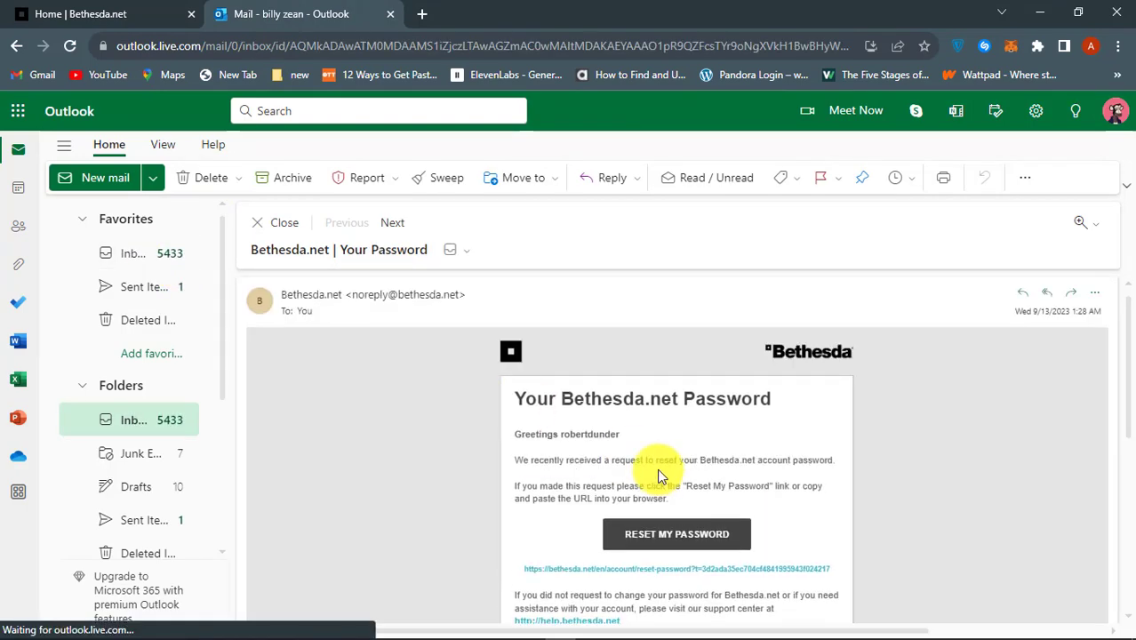
click(677, 533)
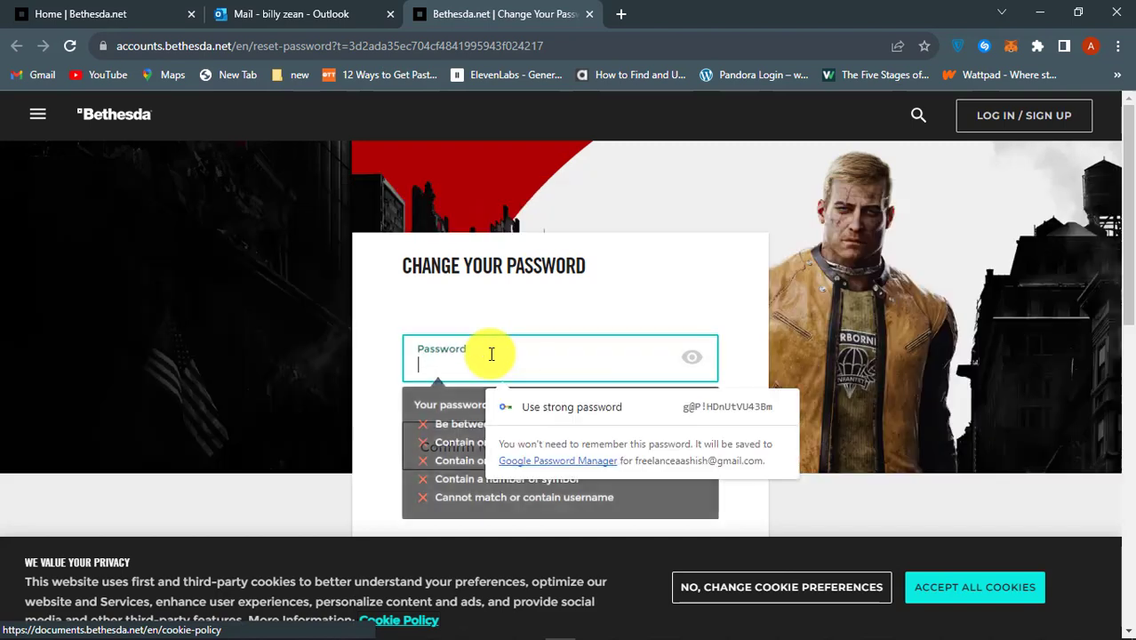
Enter the new password twice and submit RESET PASSWORD to complete the reset.
text(••)
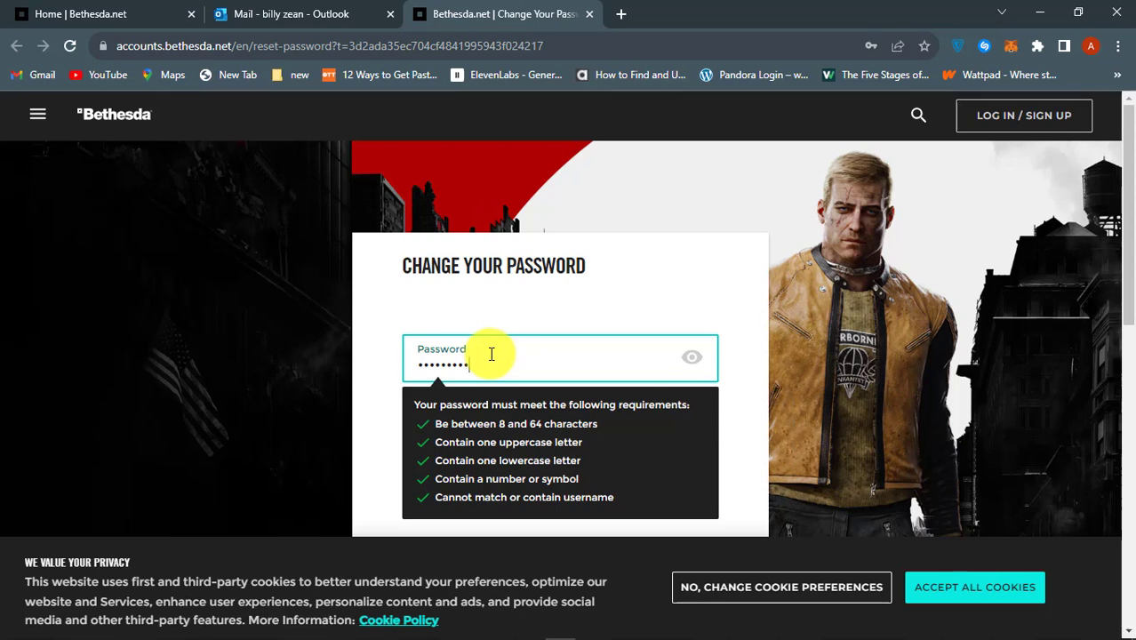
text(••••)
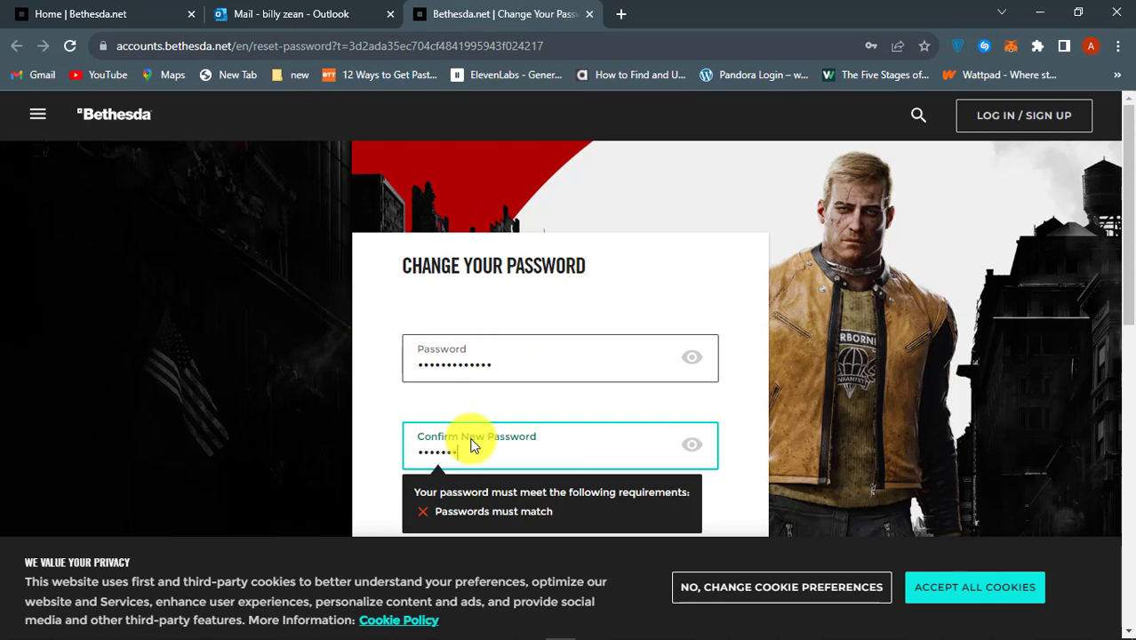
text(•)
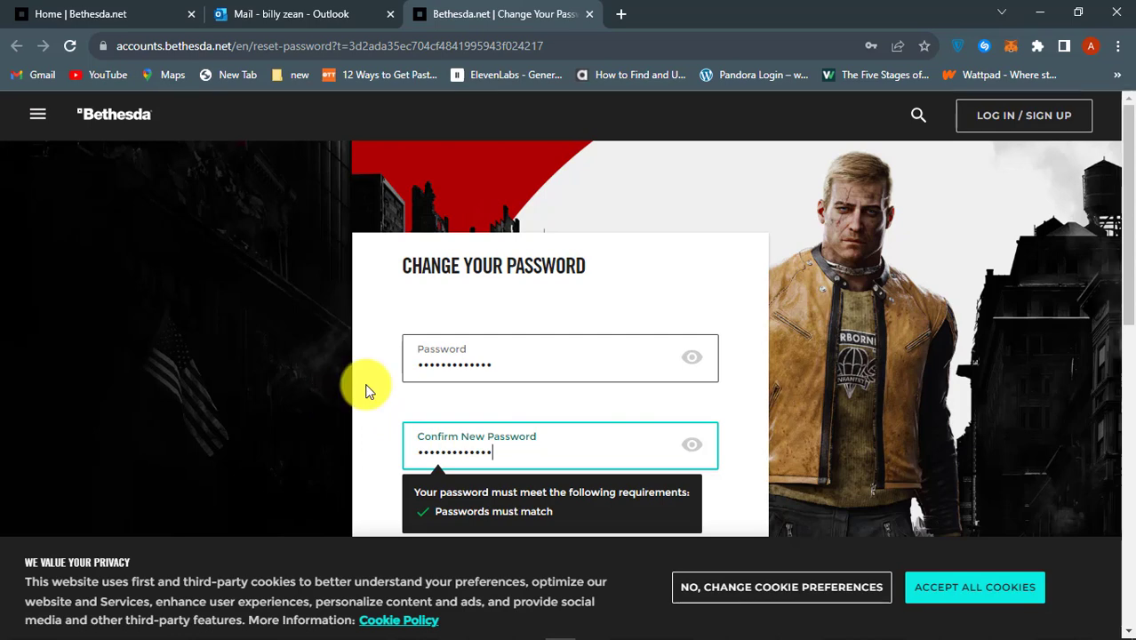
scroll(down, 3)
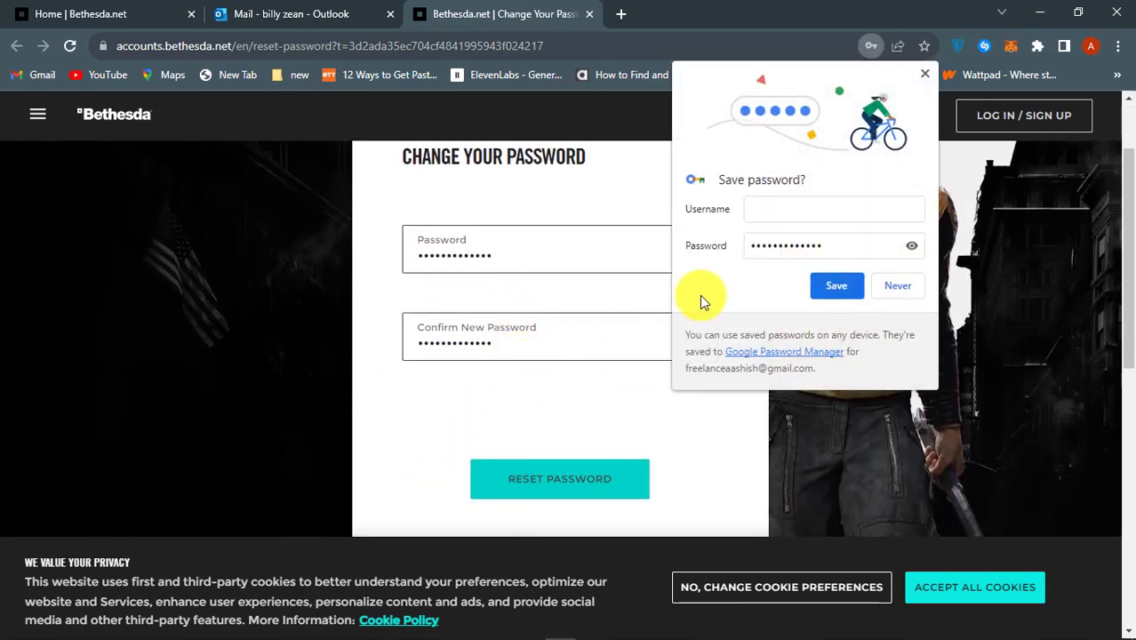
click(558, 478)
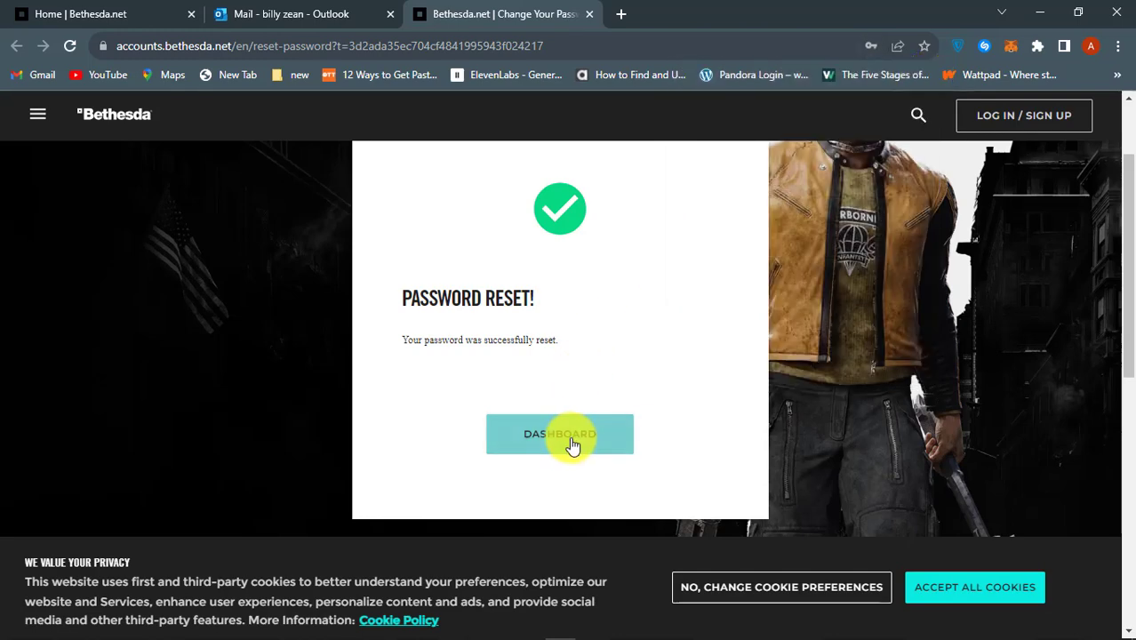
Log in from the dashboard with the recovered username and new password.
click(558, 433)
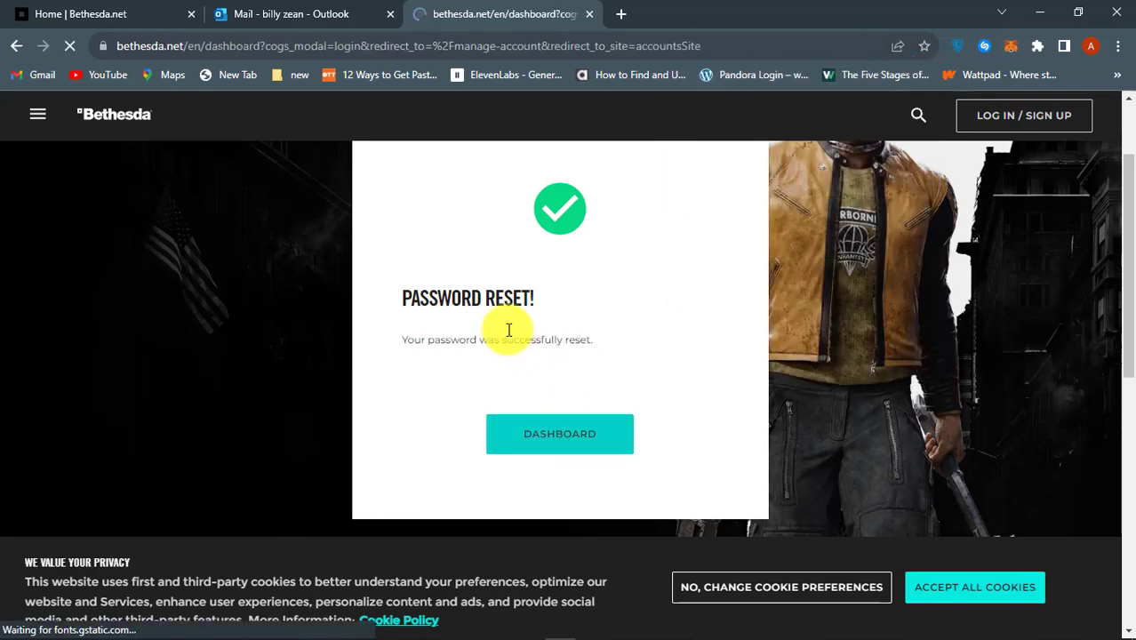
click(558, 434)
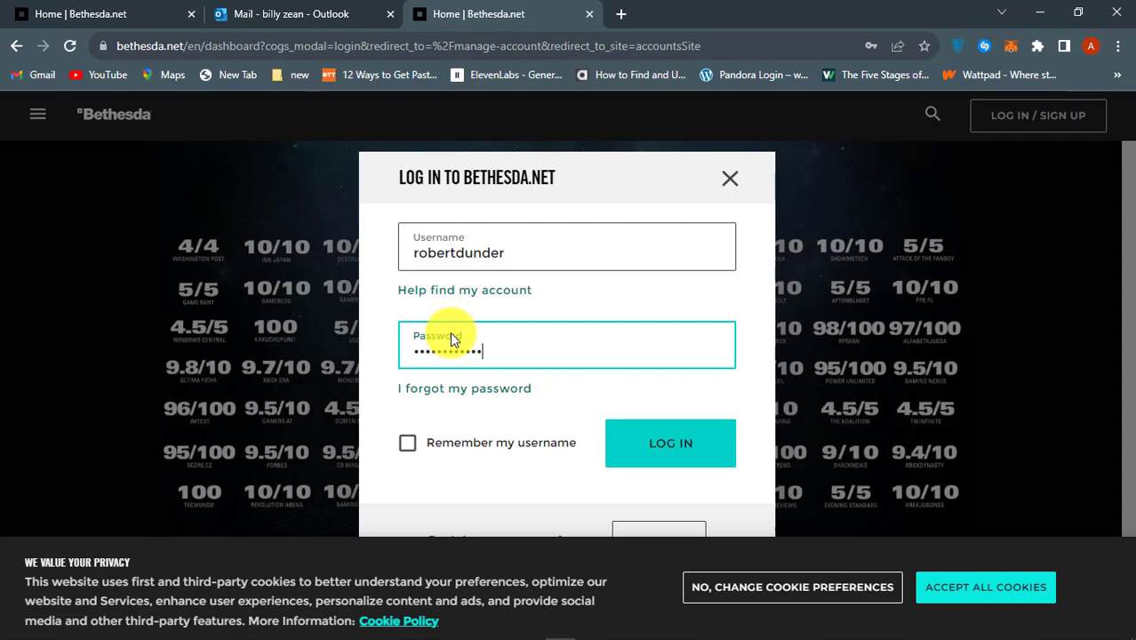
click(670, 442)
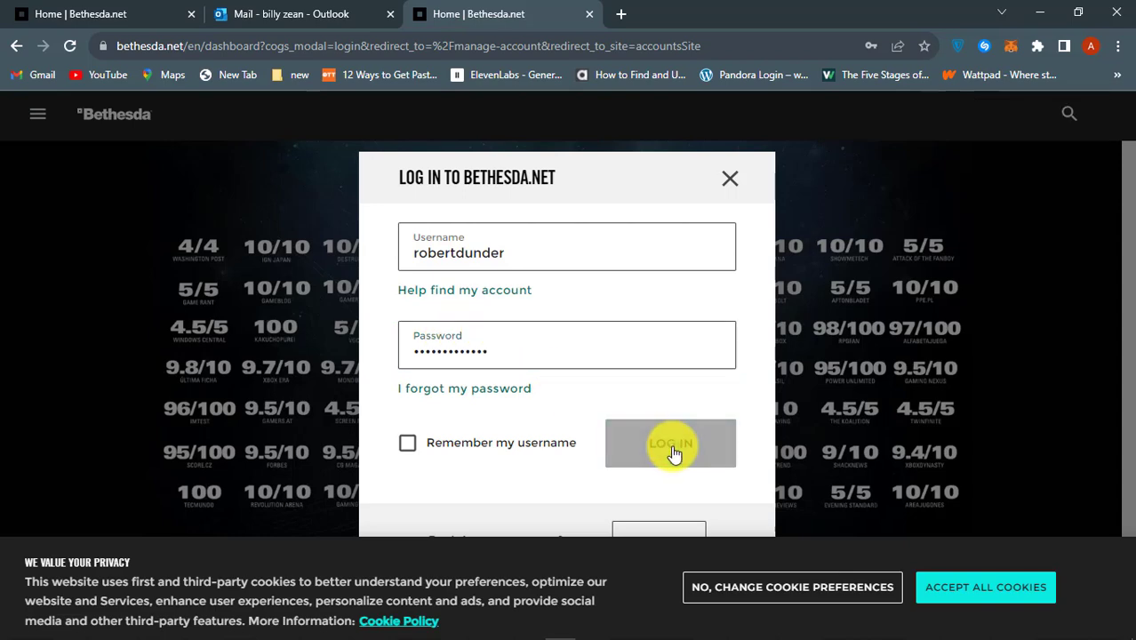
click(670, 443)
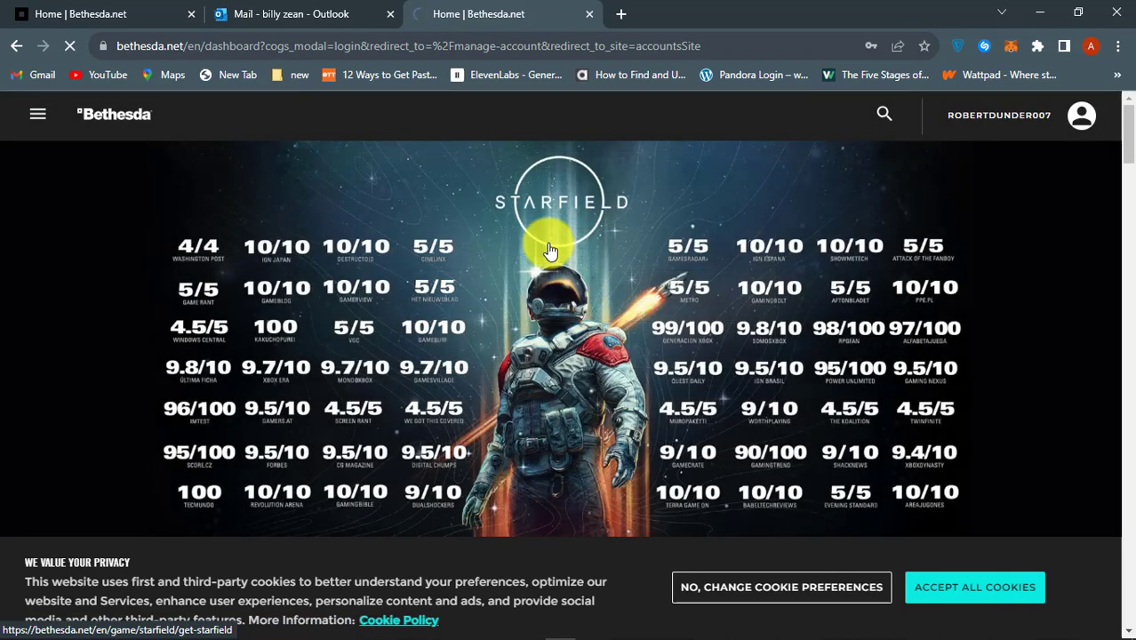